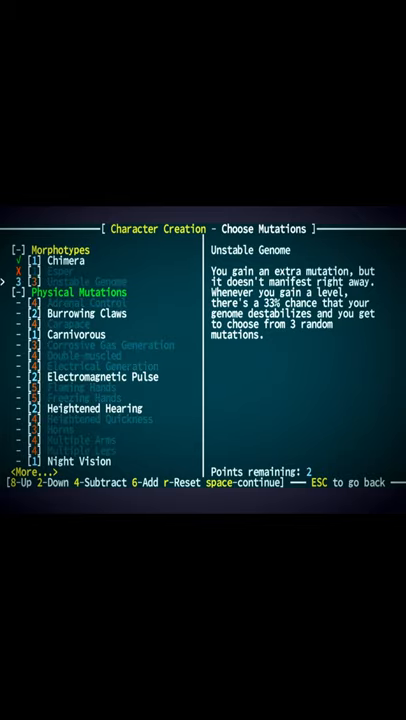
Confirm the mutation selection so the new mutant spawns in the salt marsh overworld
key(space)
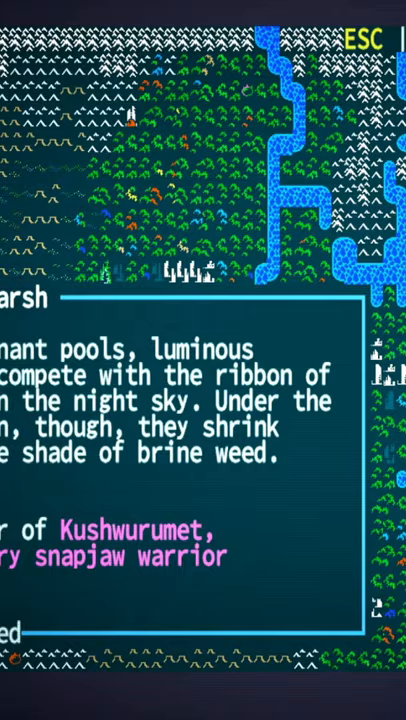